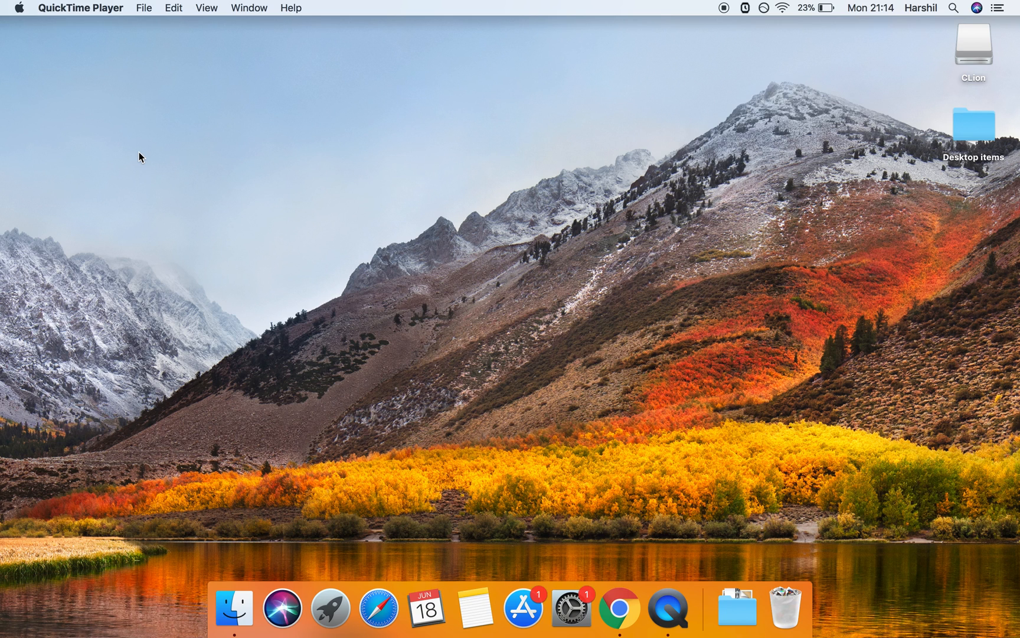
# Launch Terminal via Spotlight to get a bash prompt.
pyautogui.write('terminal')
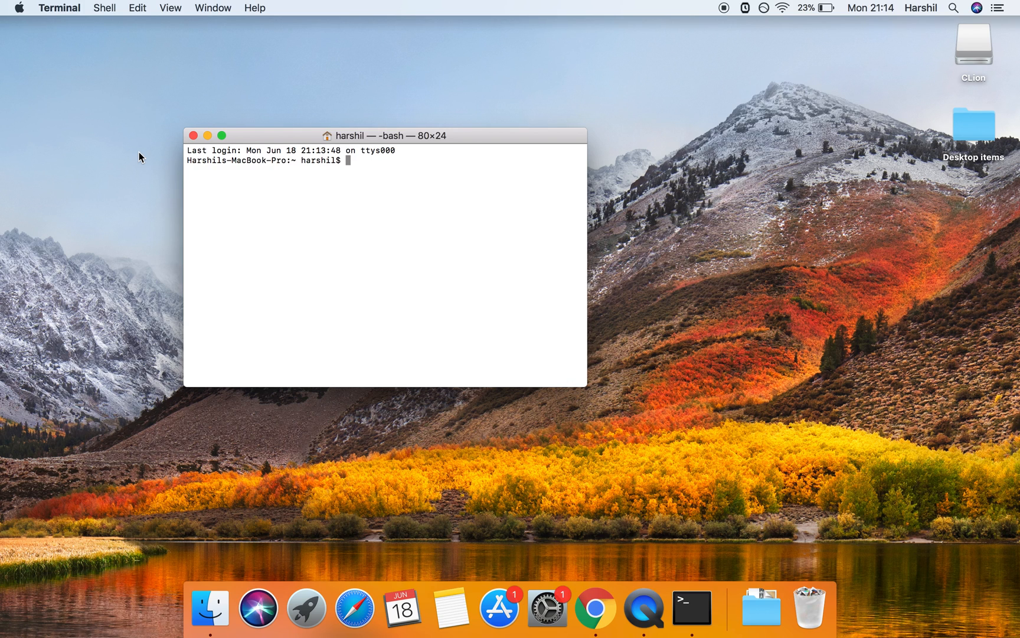
# Run 'java --version' and find that no Java runtime is present.
pyautogui.write('java --')
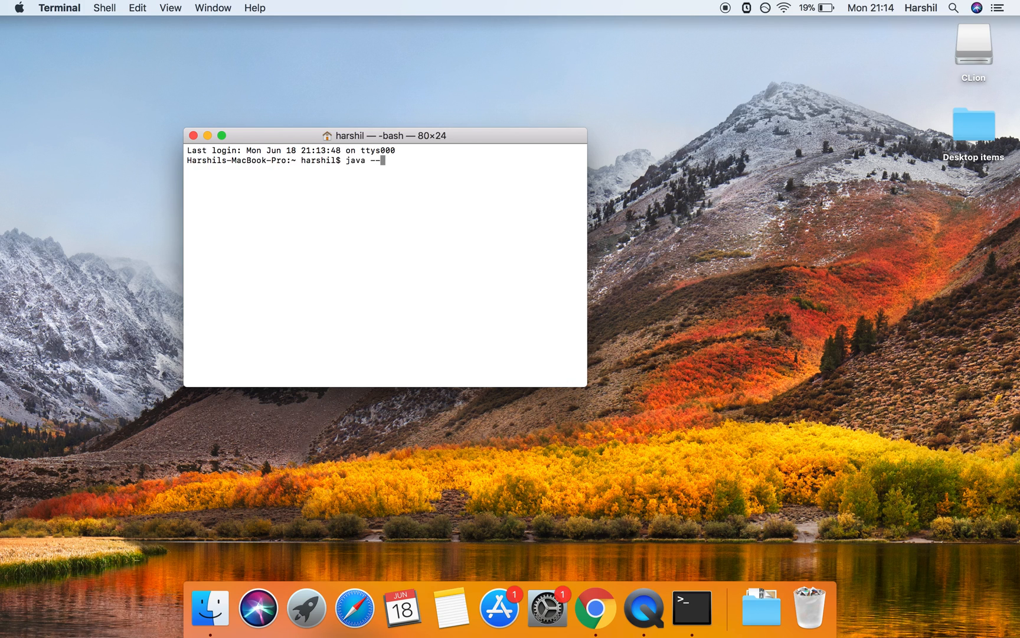
pyautogui.write('version')
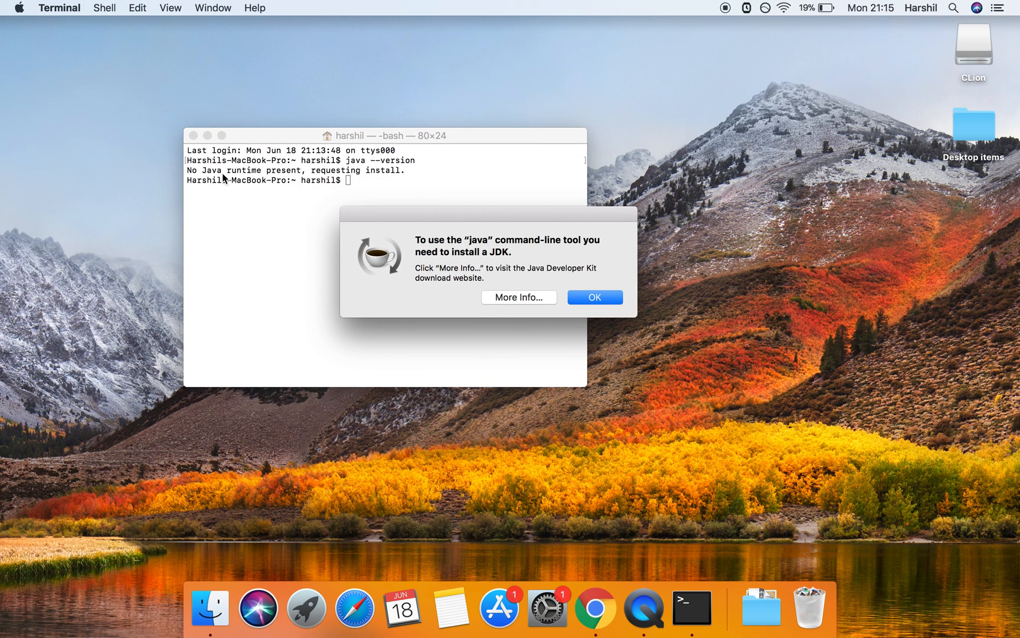
pyautogui.moveTo(393, 181)
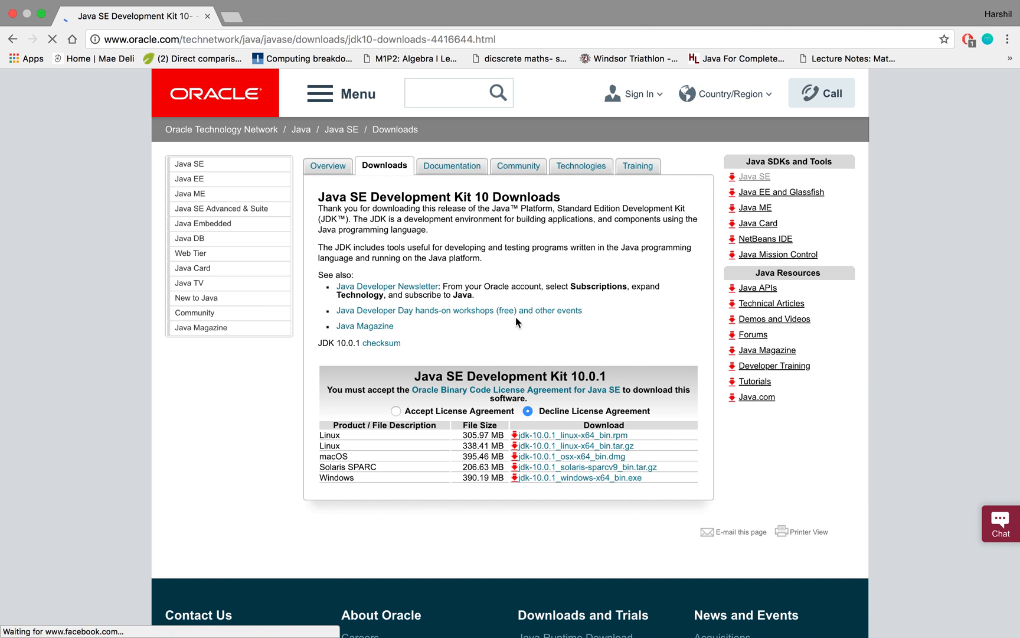
# Accept the JDK 10.0.1 license and start downloading jdk-10.0.1_osx-x64_bin.dmg.
pyautogui.scroll(-3)
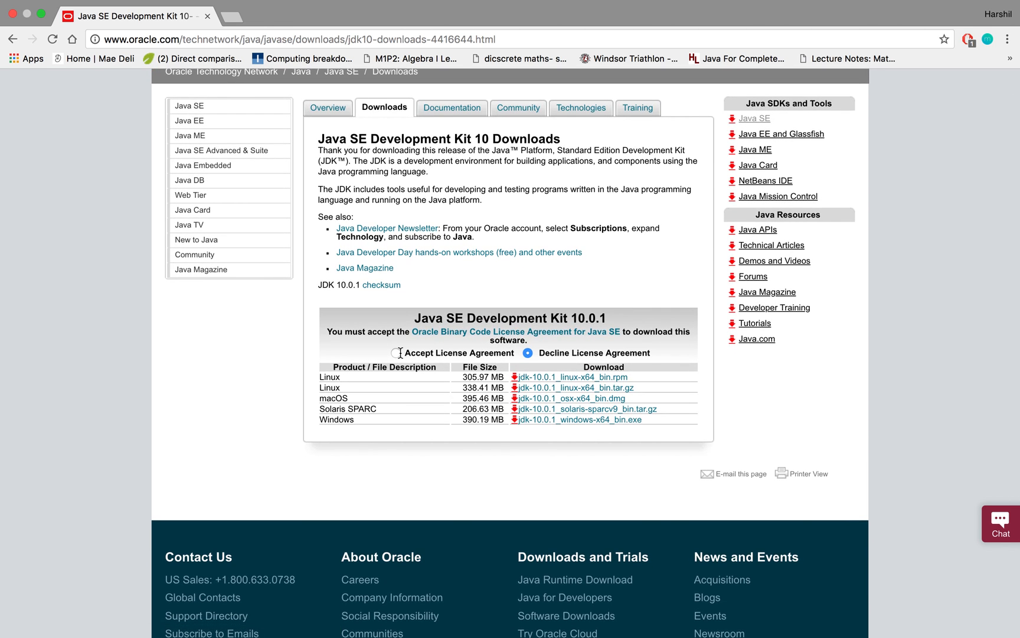
pyautogui.click(398, 353)
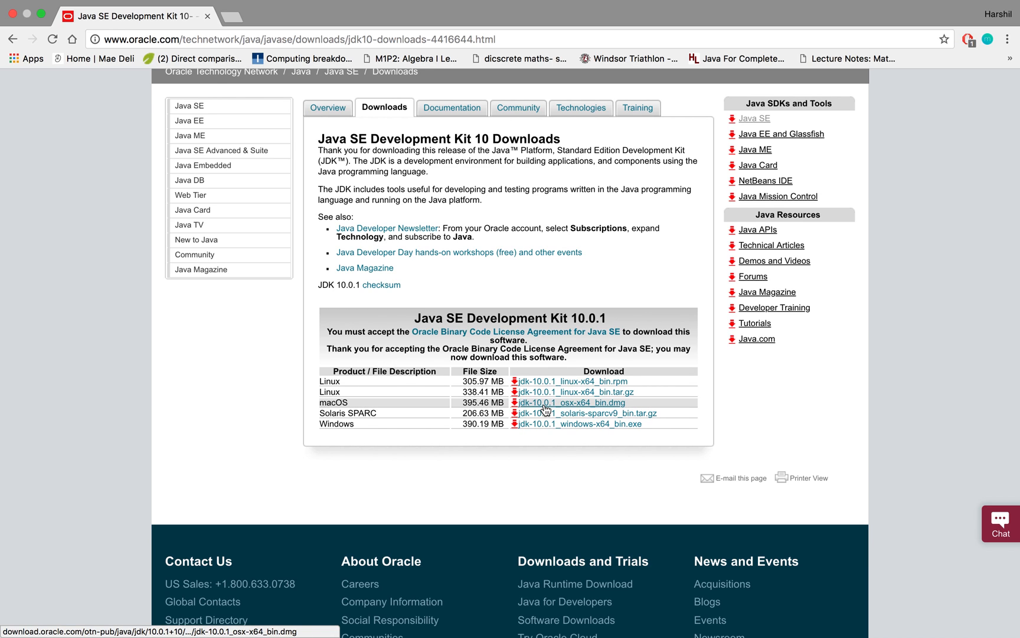
pyautogui.click(570, 403)
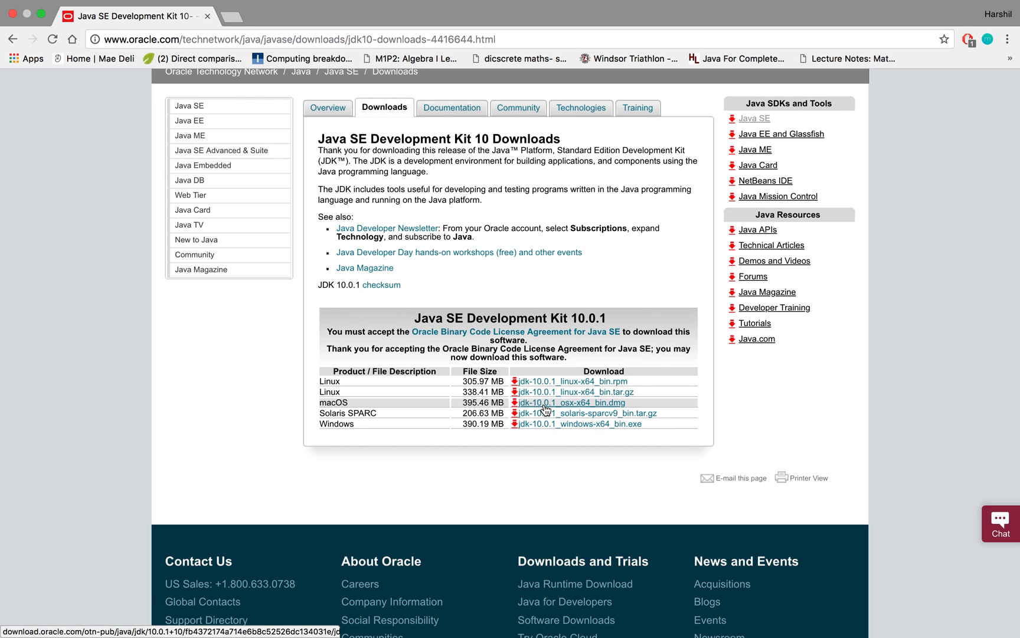
pyautogui.click(568, 403)
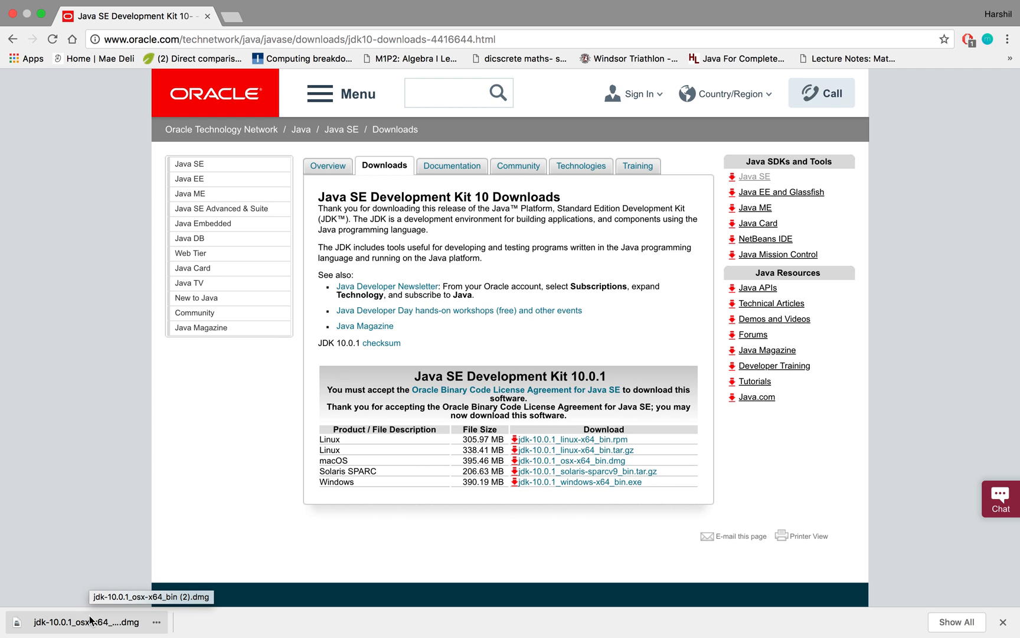
# Mount the downloaded disk image and launch the JDK 10.0.1.pkg installer.
pyautogui.click(81, 622)
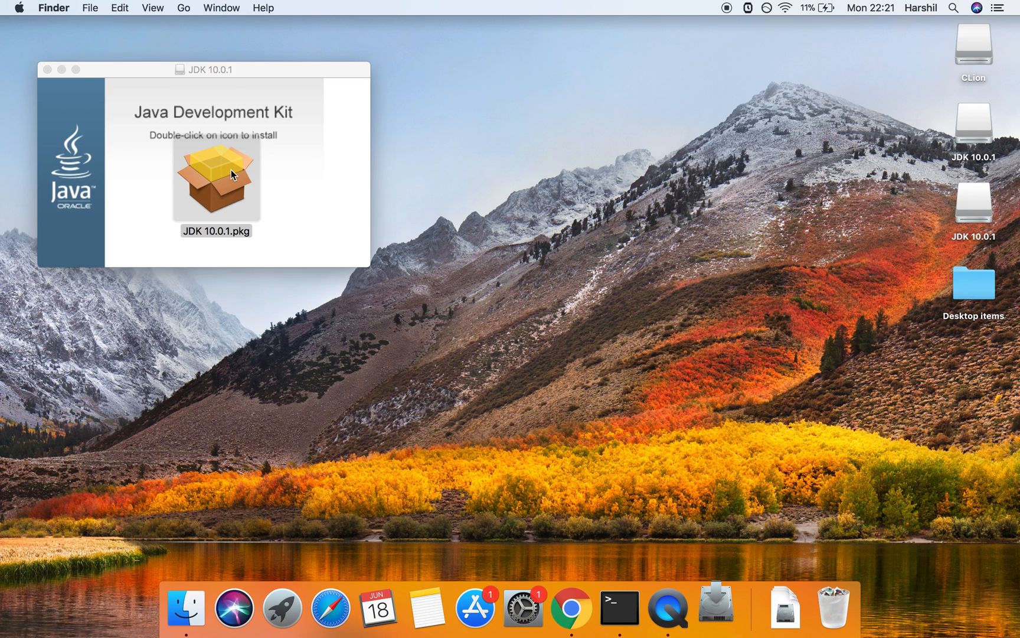
pyautogui.doubleClick(216, 180)
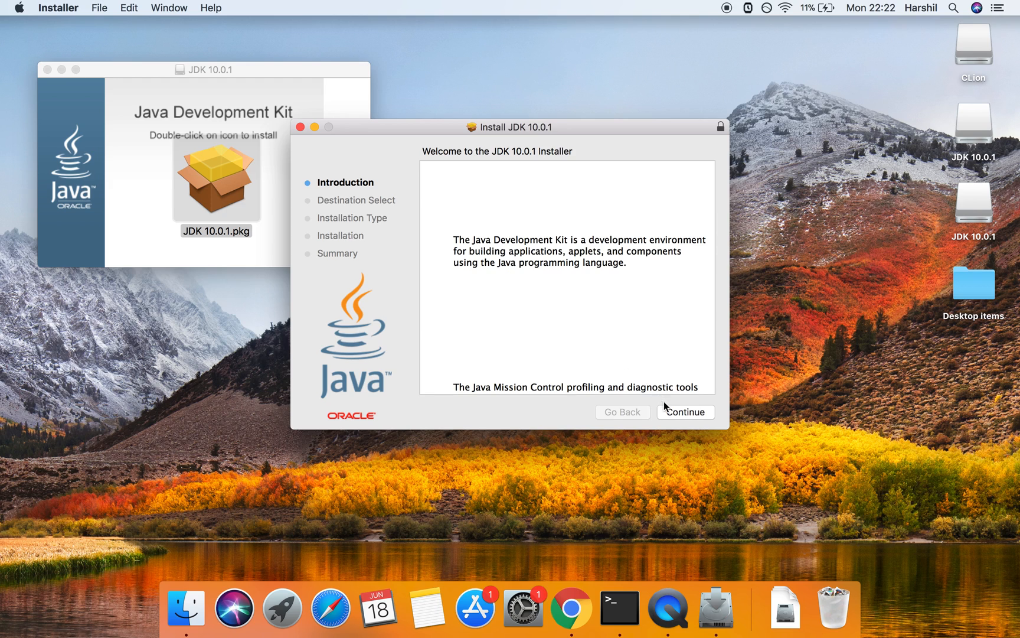
# Continue past the introduction and begin the standard JDK installation.
pyautogui.click(685, 411)
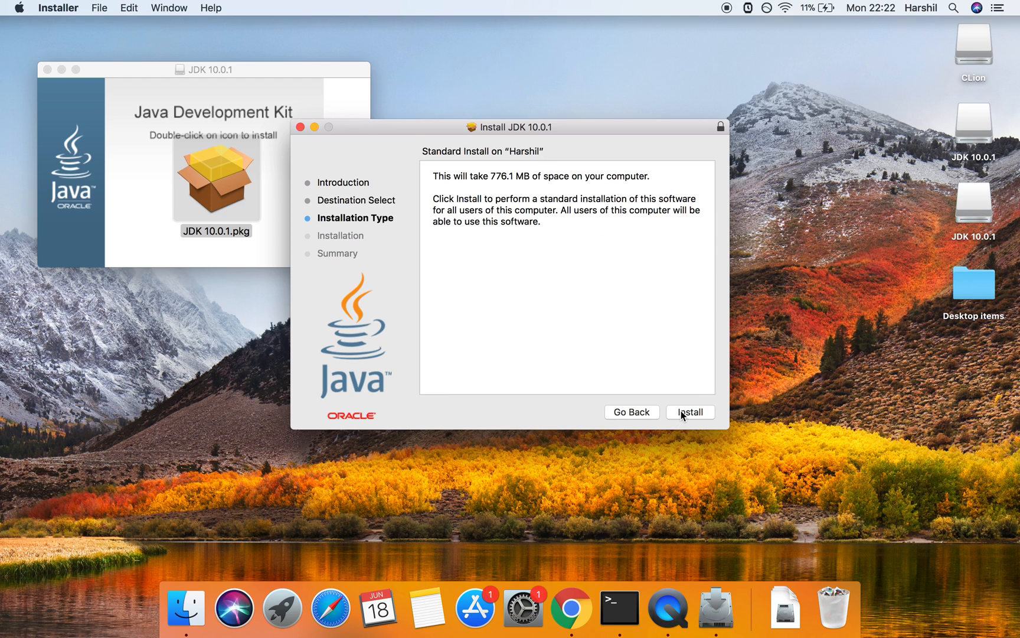
pyautogui.click(689, 411)
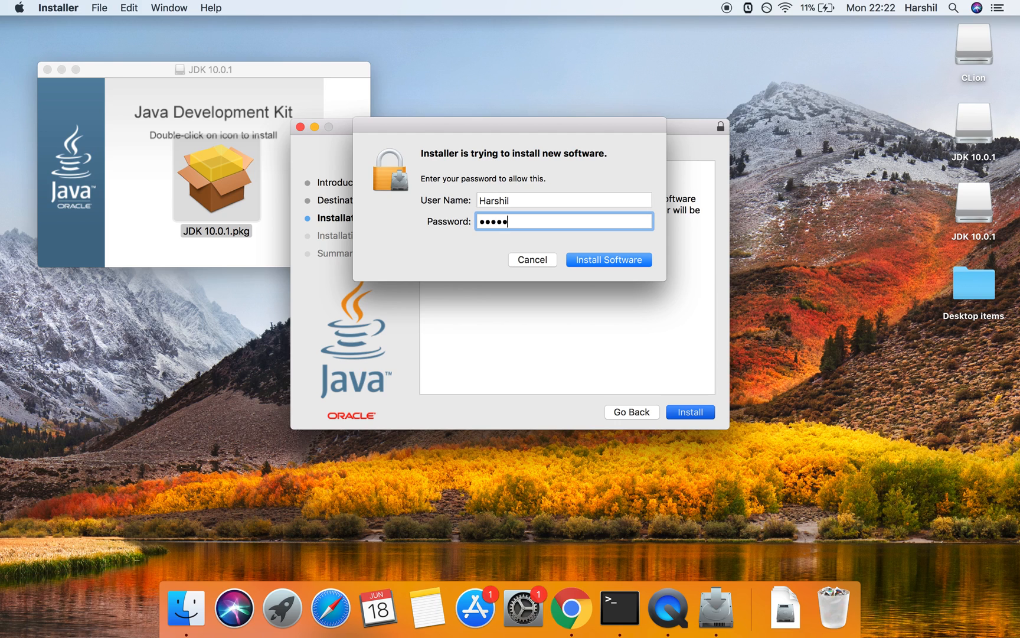
# Enter the account password and authorize the install until it reports success.
pyautogui.write('••••')
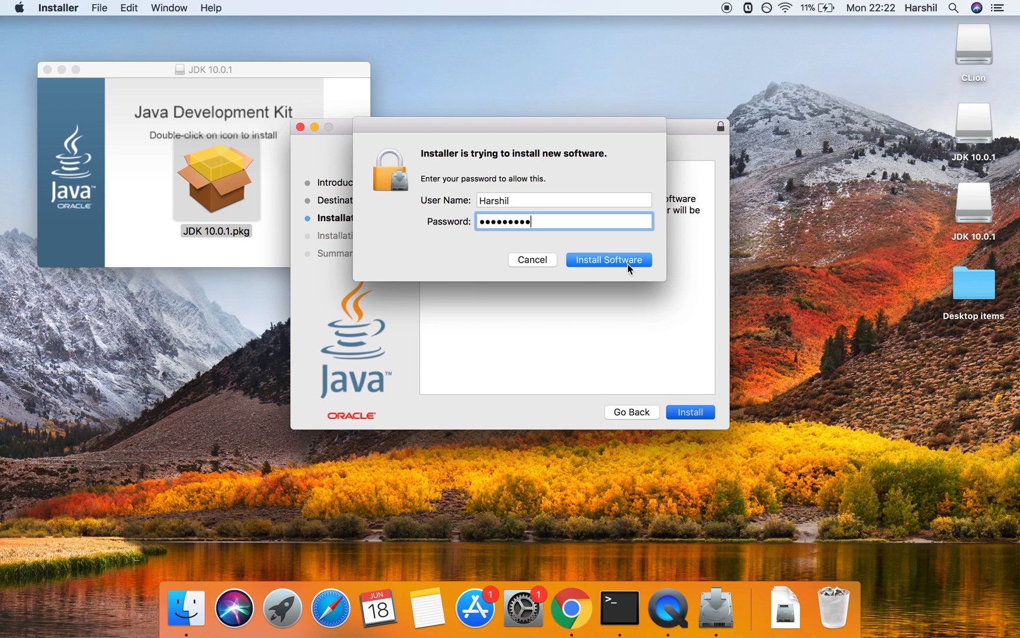
pyautogui.click(608, 259)
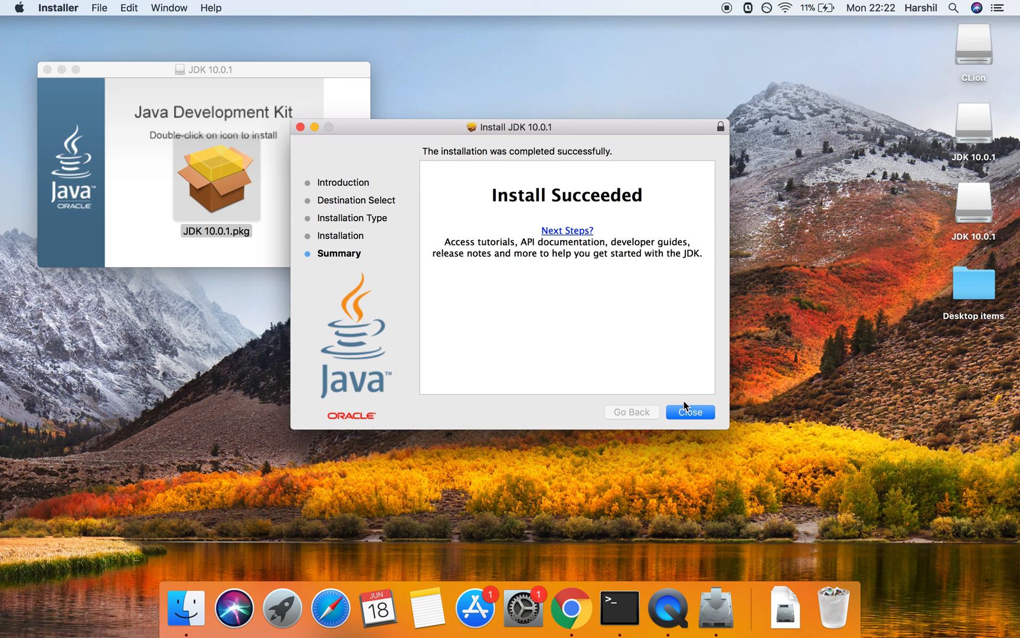
pyautogui.moveTo(502, 190)
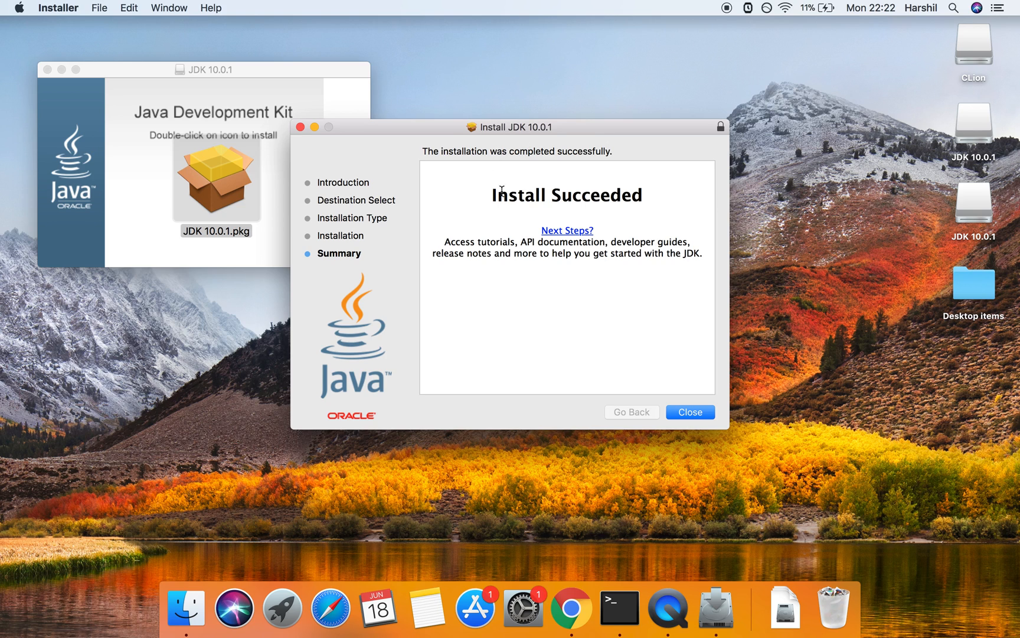
pyautogui.moveTo(647, 391)
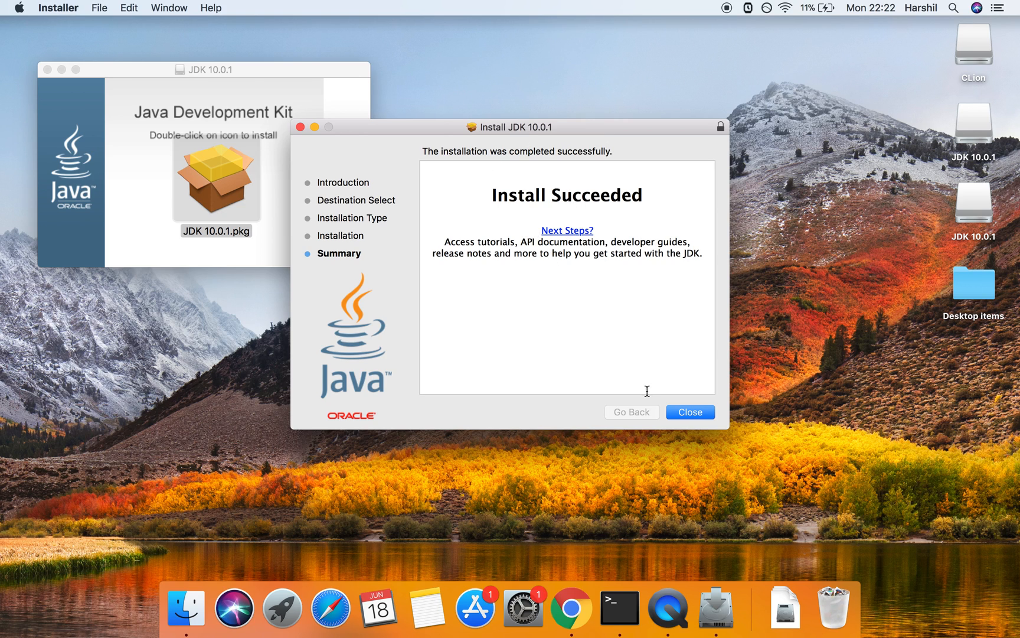
# Close the installer and move the JDK package to the Trash.
pyautogui.click(690, 411)
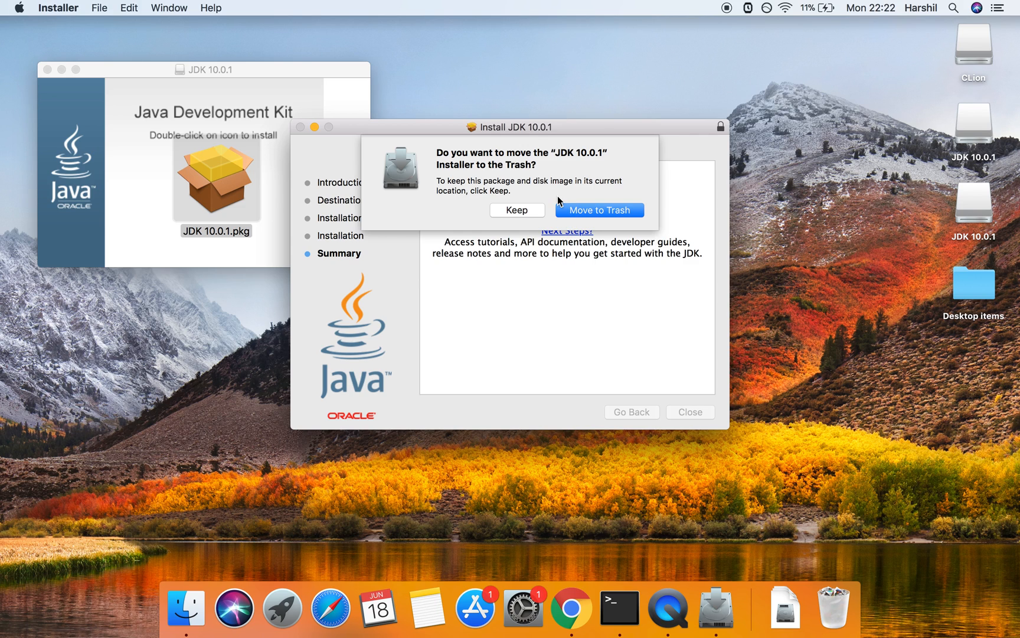
pyautogui.moveTo(579, 206)
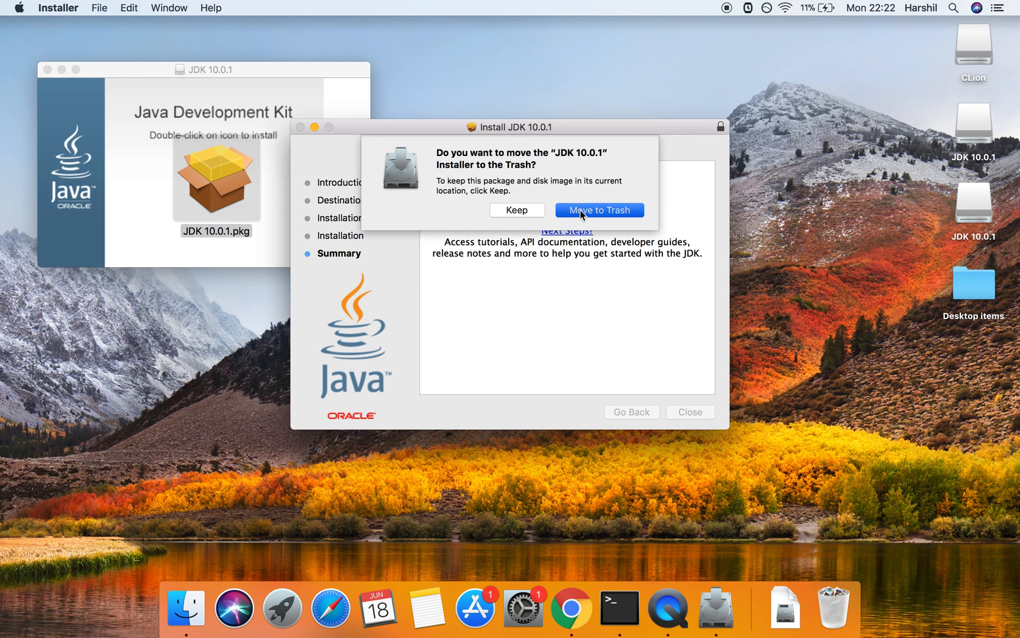
pyautogui.click(598, 209)
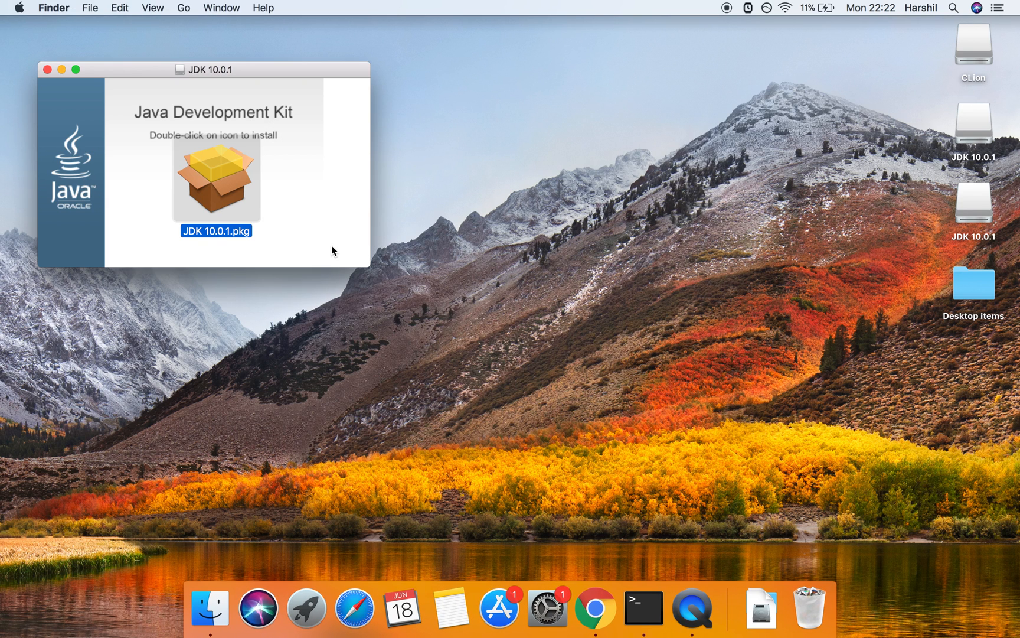
# Run 'java --version' in a new Terminal window, confirming Java 10.0.1.
pyautogui.click(642, 609)
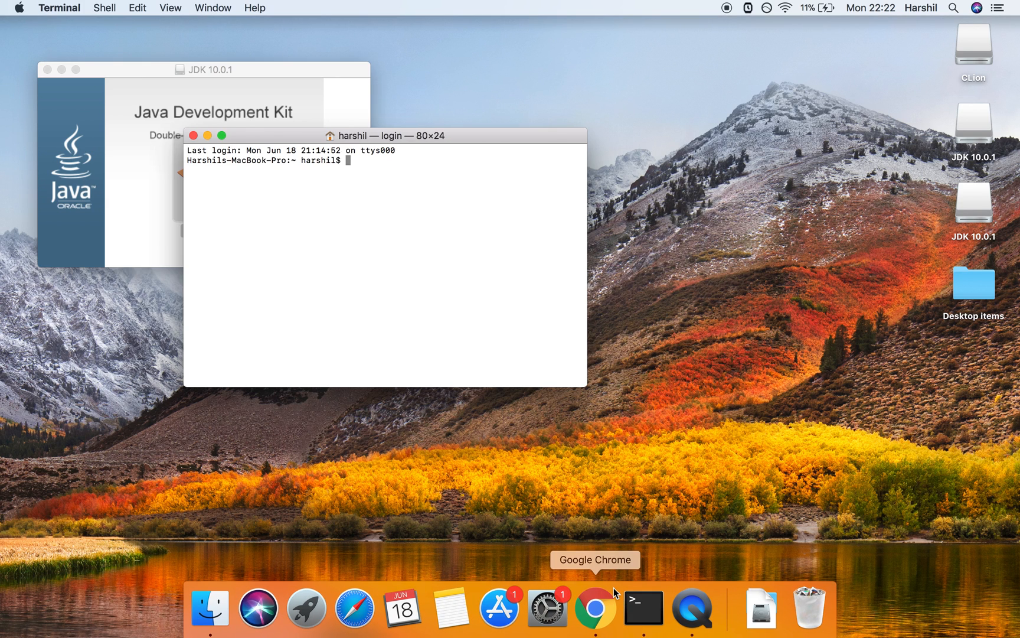
pyautogui.write('java')
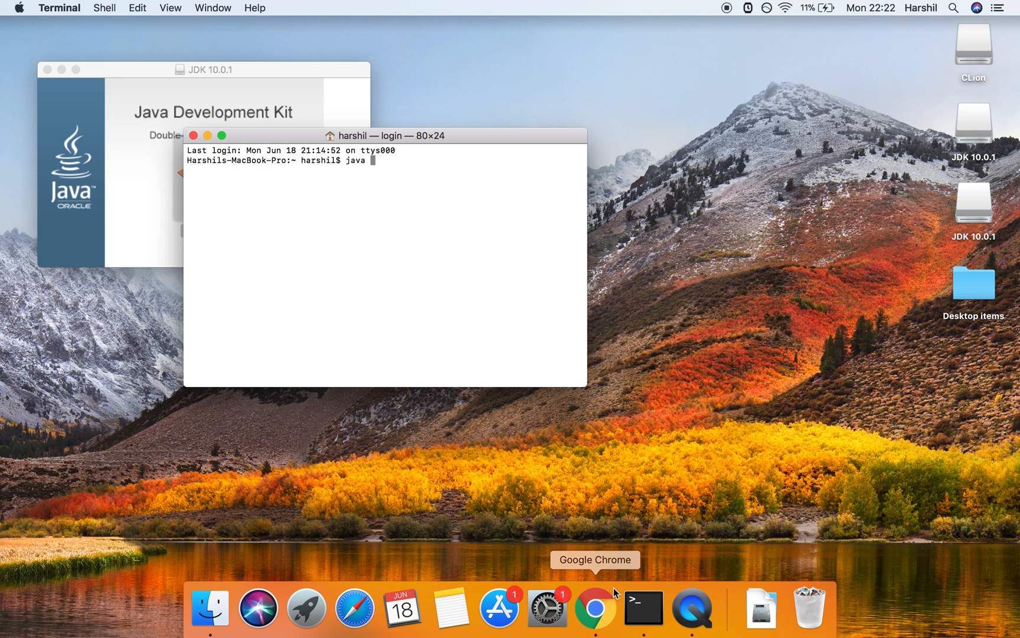
pyautogui.write('--version')
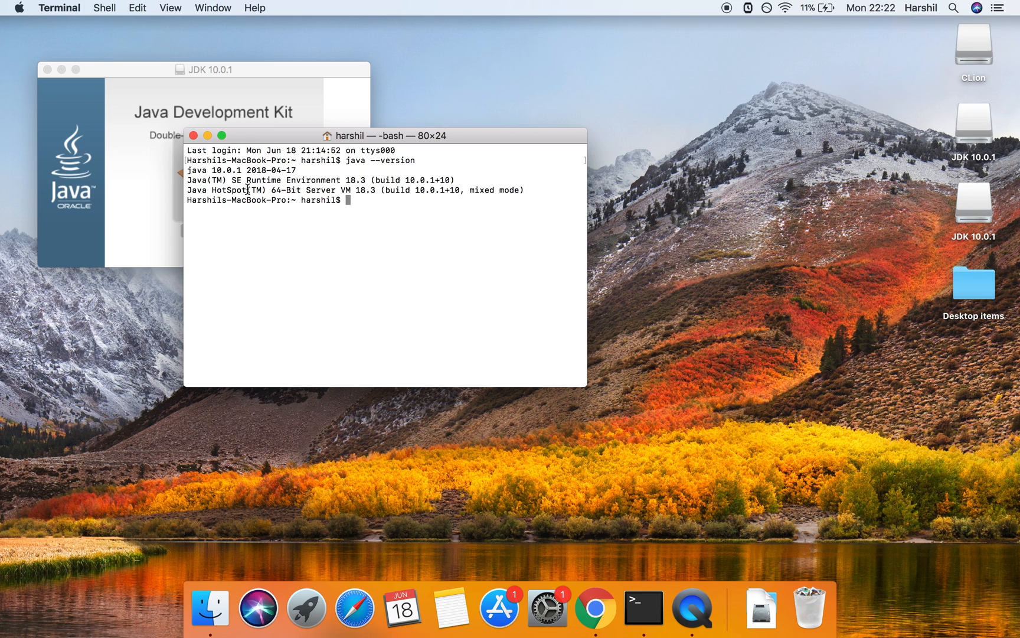
pyautogui.moveTo(269, 195)
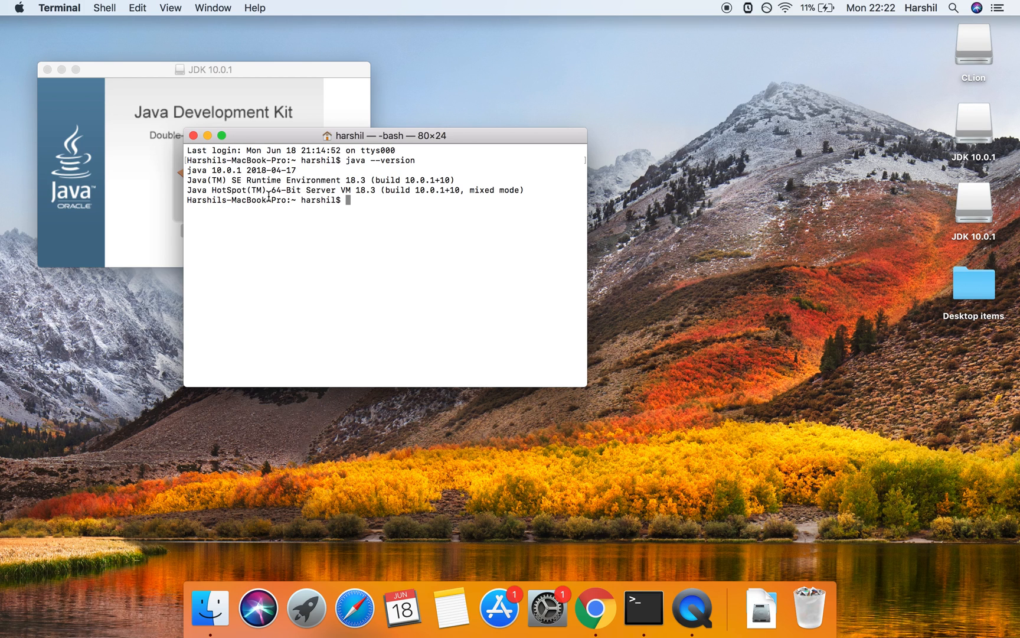
pyautogui.moveTo(379, 259)
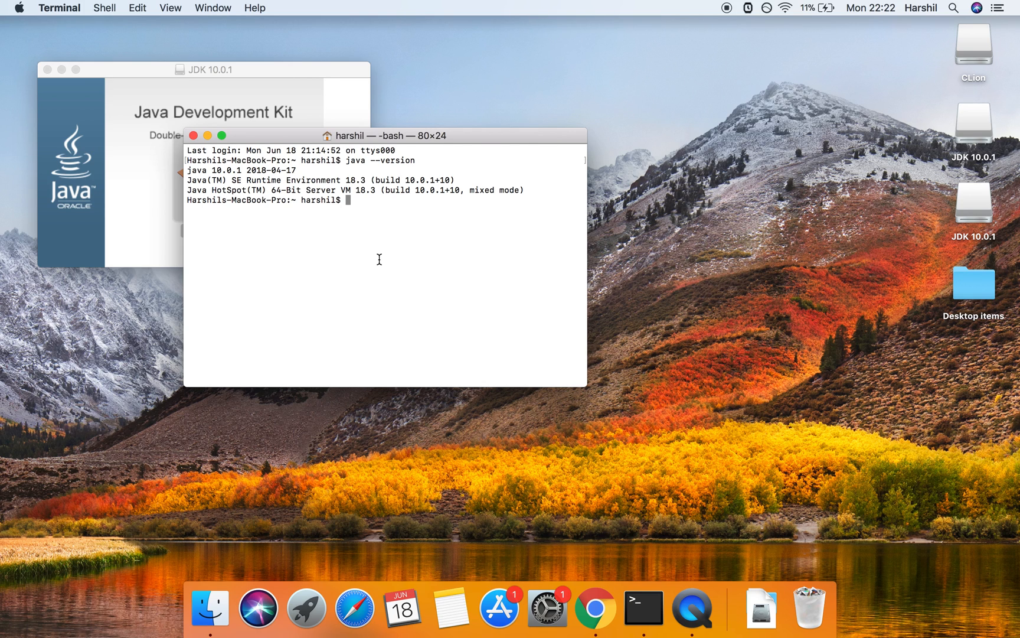